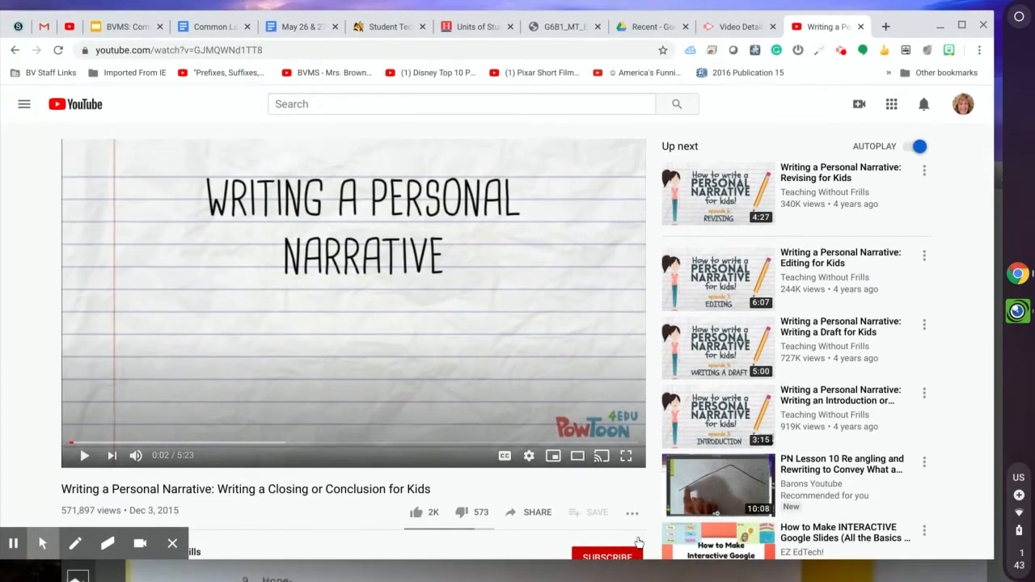
mouse_move(626, 456)
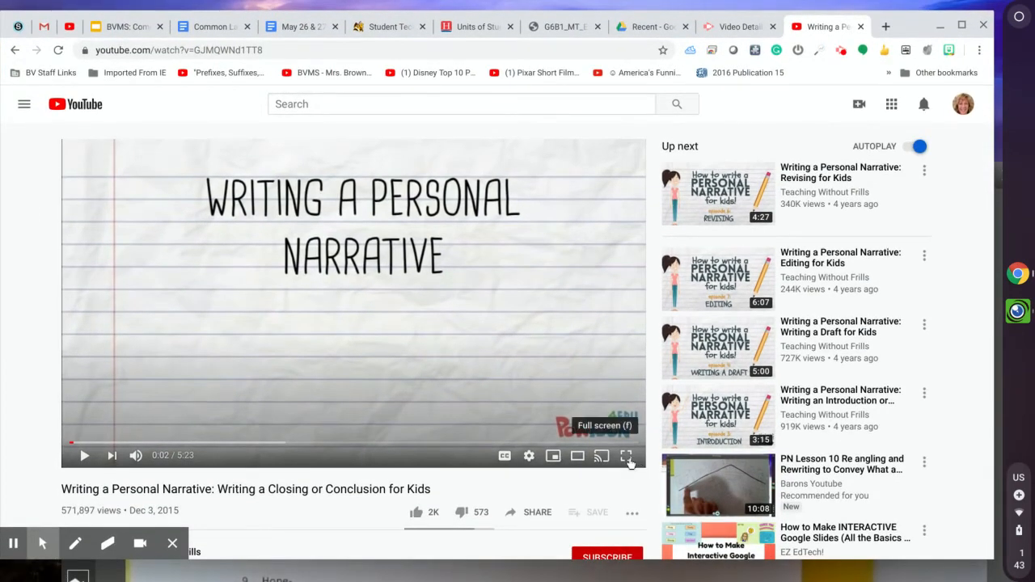
Toggle the personal narrative closing video into full screen and back out to the regular view.
click(628, 456)
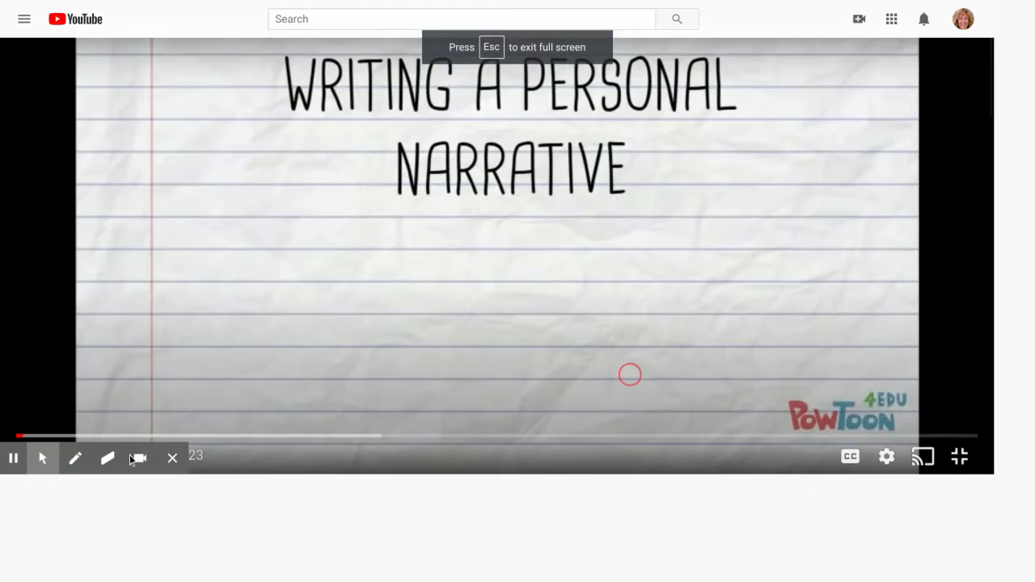
click(959, 455)
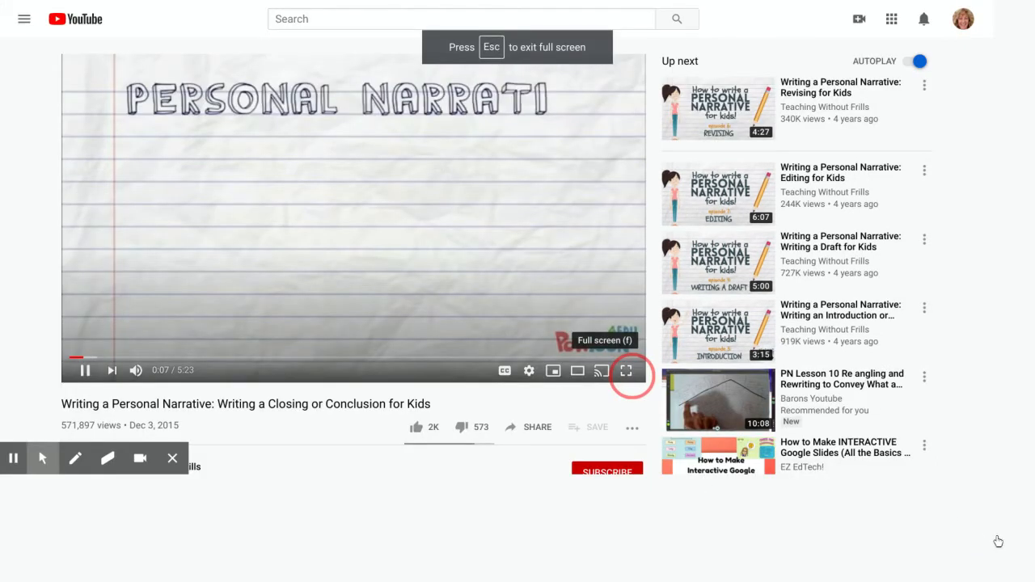
click(626, 370)
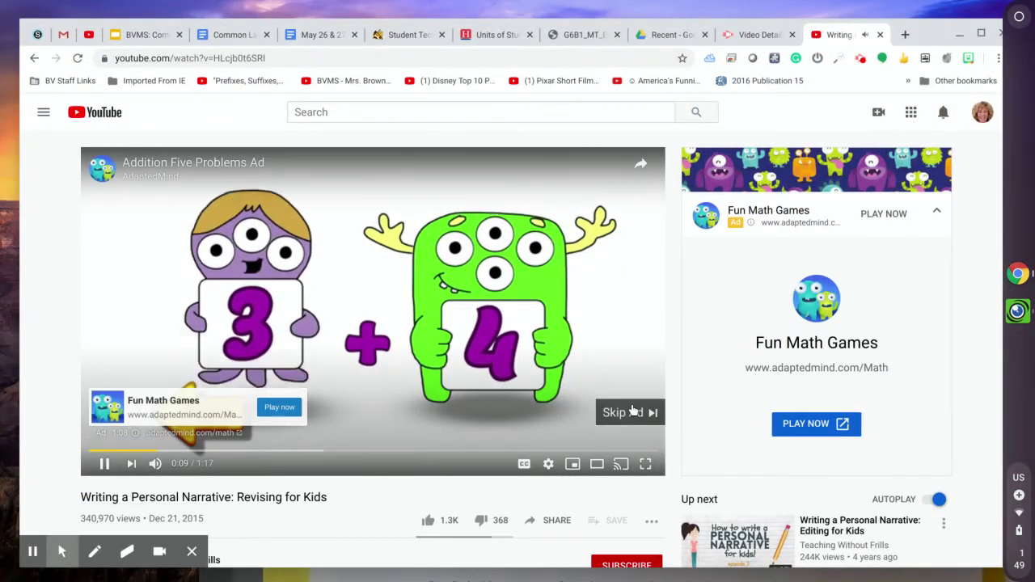
Skip the ad so 'Writing a Personal Narrative: Revising for Kids' loads at its start.
click(621, 412)
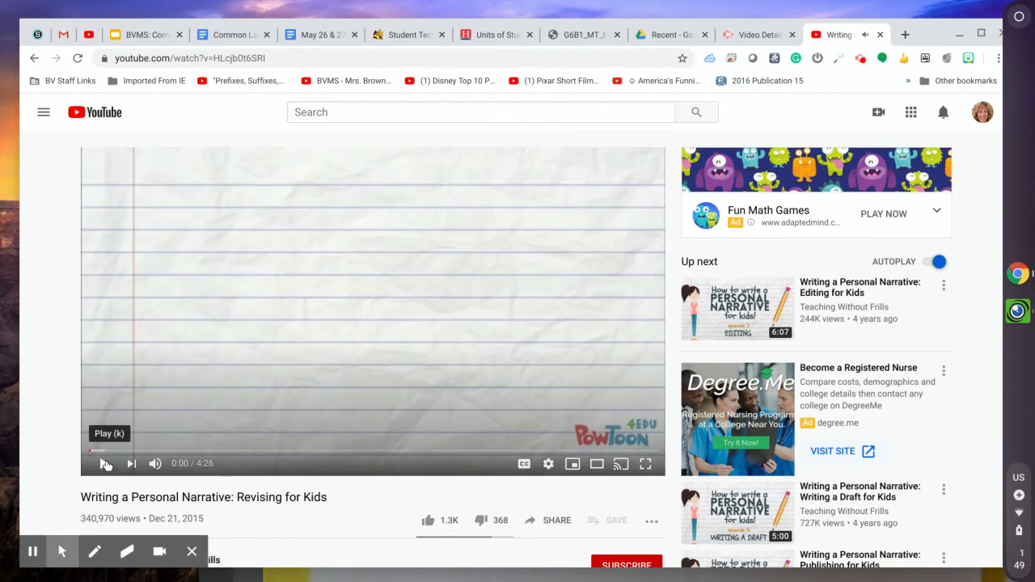